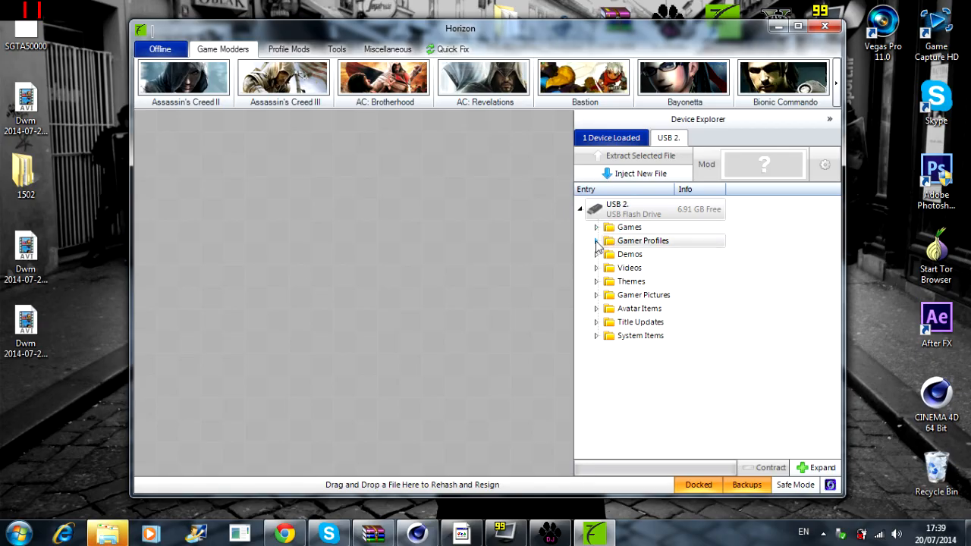
- Extract the BeFrantastical gamer profile from the USB drive and save it to the Desktop
right_click(667, 258)
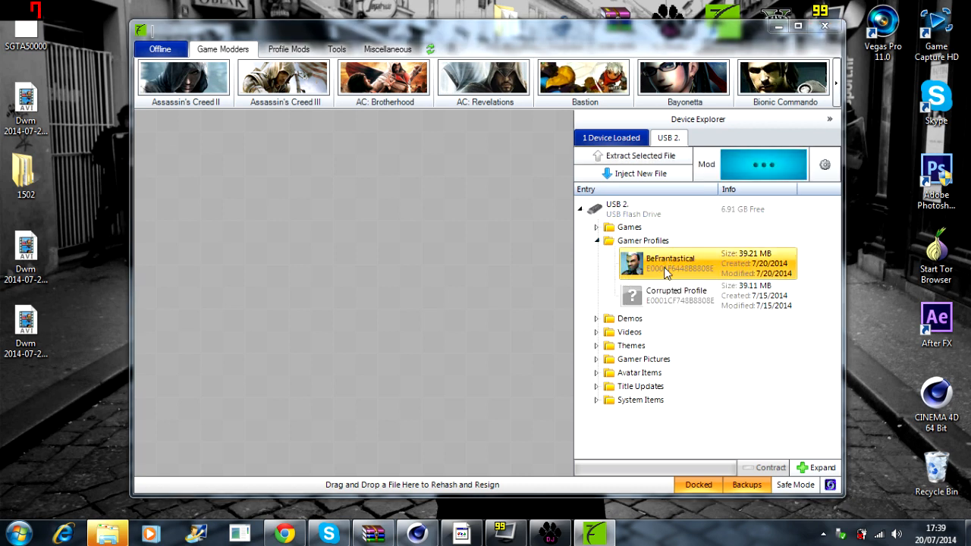
click(640, 154)
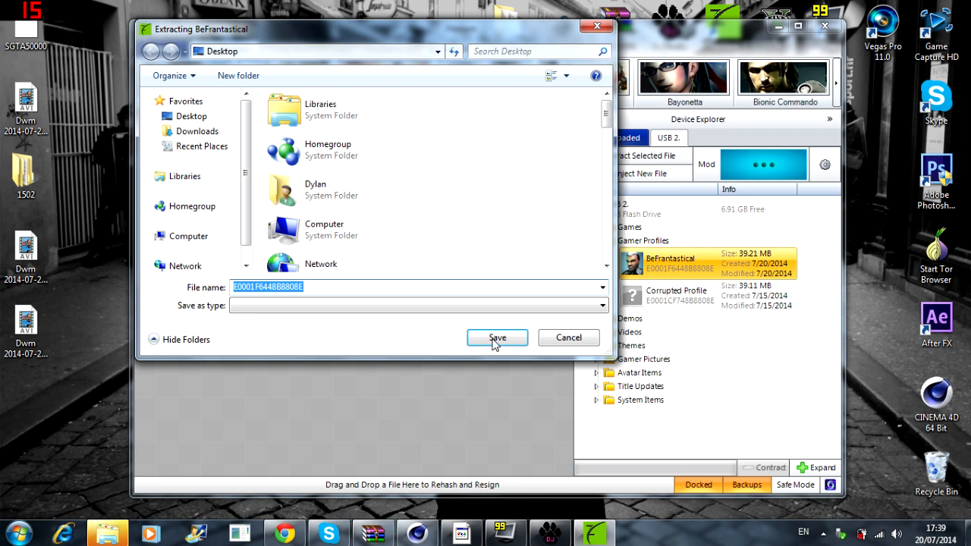
click(497, 337)
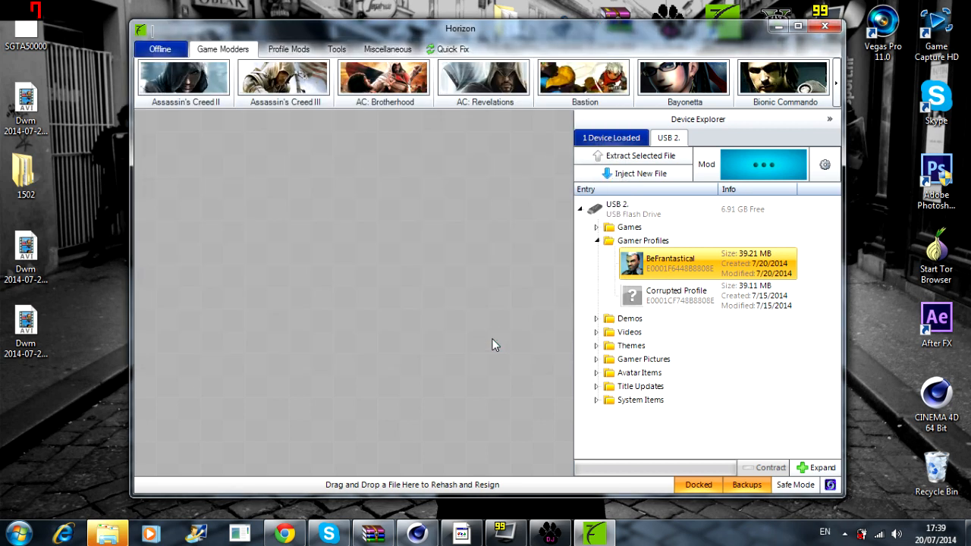
- Switch to Le Fluffie and start opening an Xbox file, browsing to the Desktop
click(640, 155)
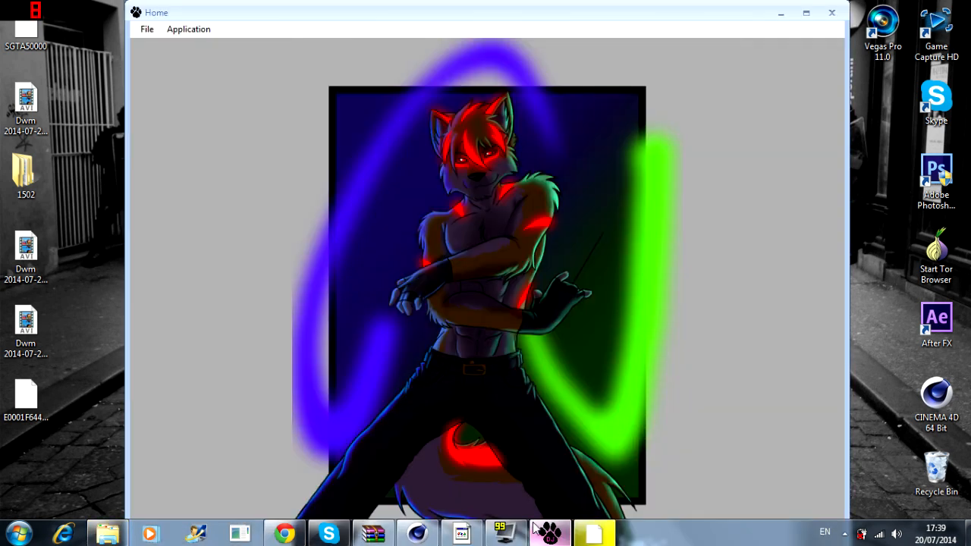
click(147, 28)
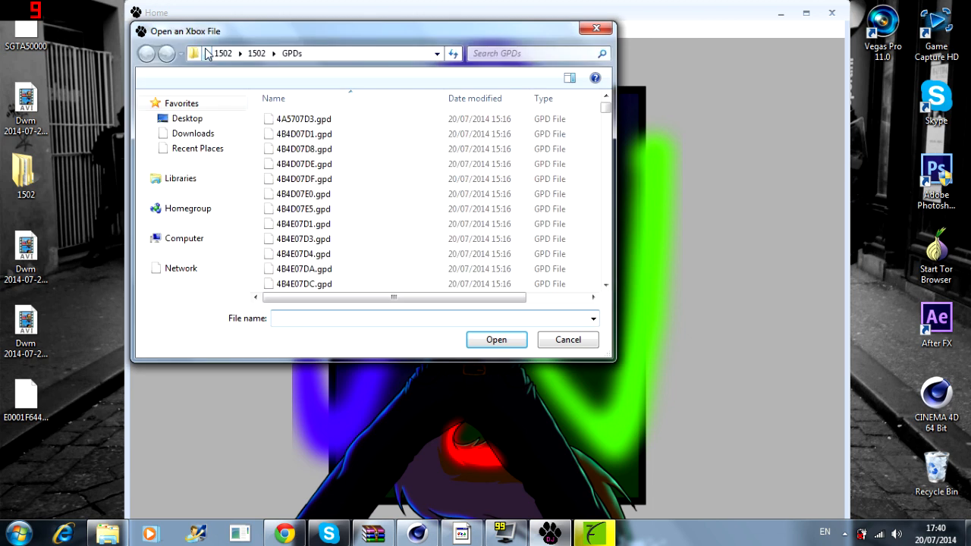
click(180, 179)
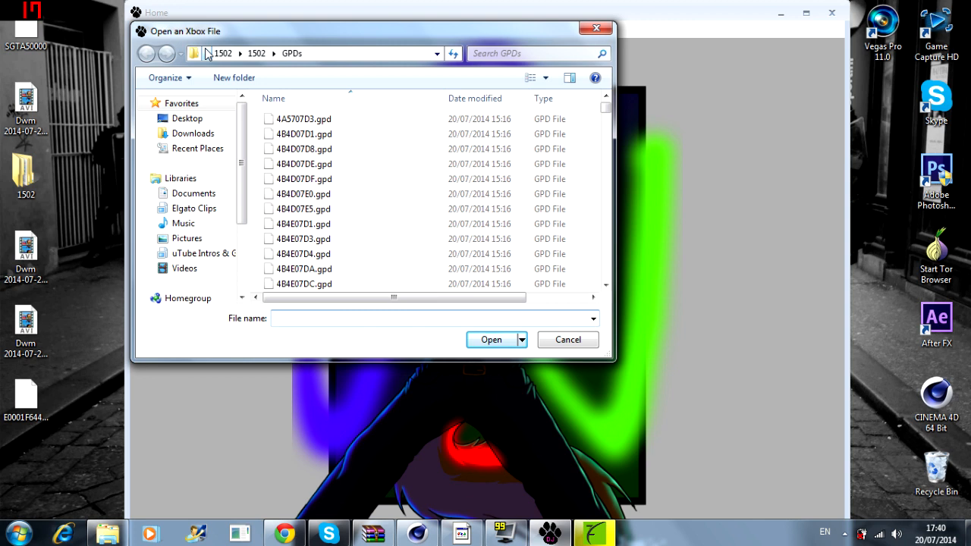
mouse_move(146, 164)
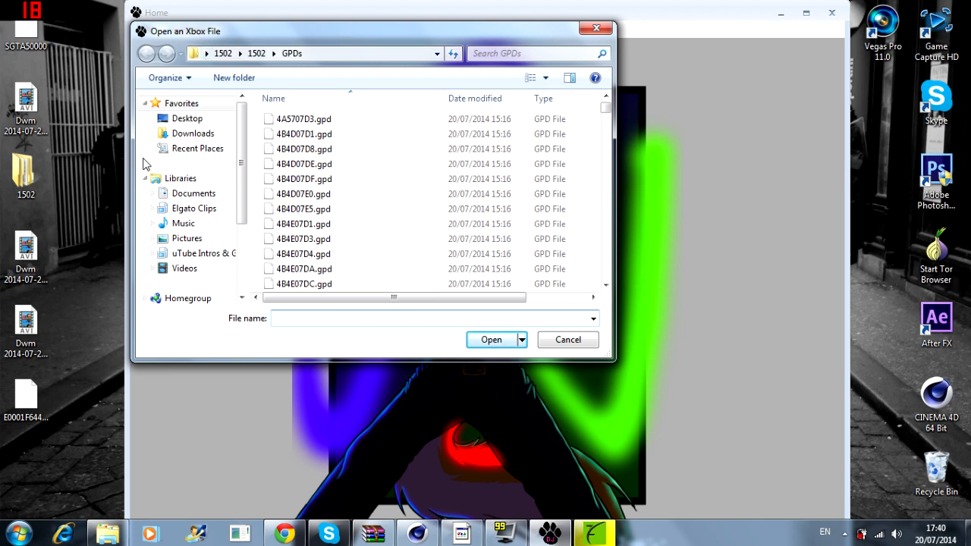
click(188, 118)
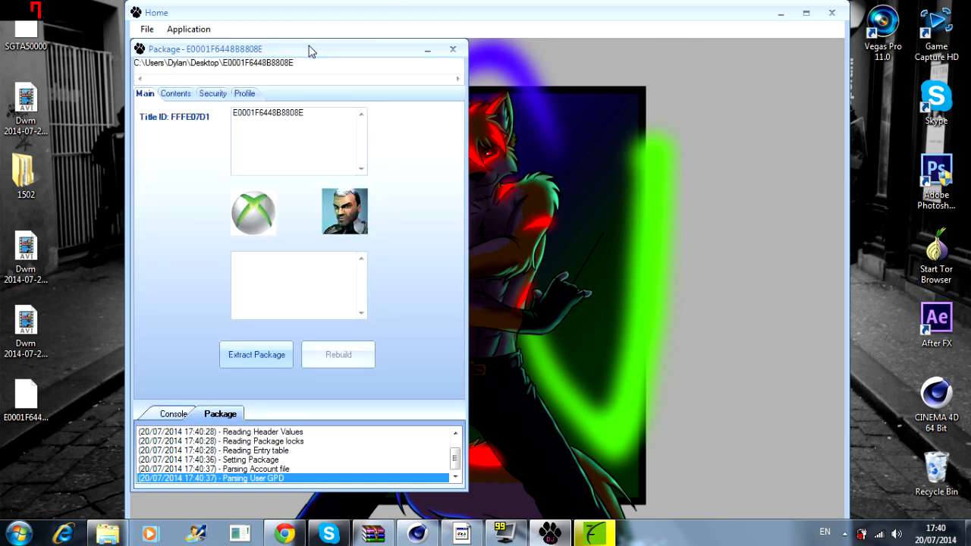
- View the BeFrantastical profile's details and games list, then begin adding games
click(244, 94)
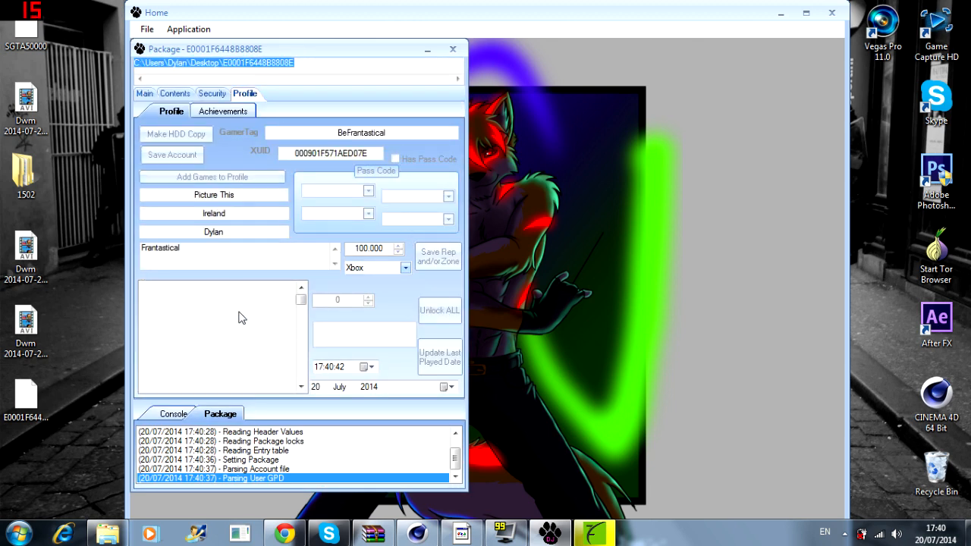
click(212, 175)
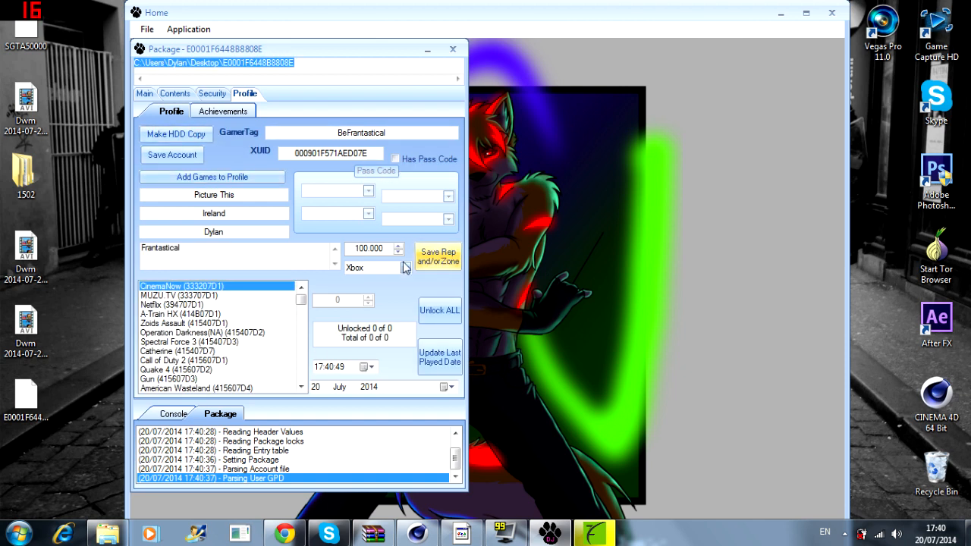
click(212, 176)
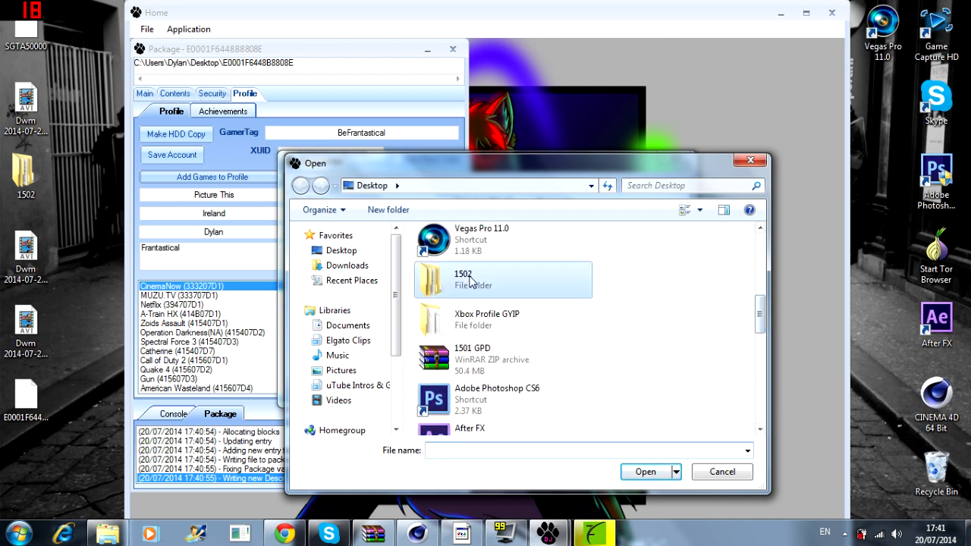
- Load the Sherlock Holmes GPD from the 1502 folder, dismissing the failed-delete error
double_click(464, 279)
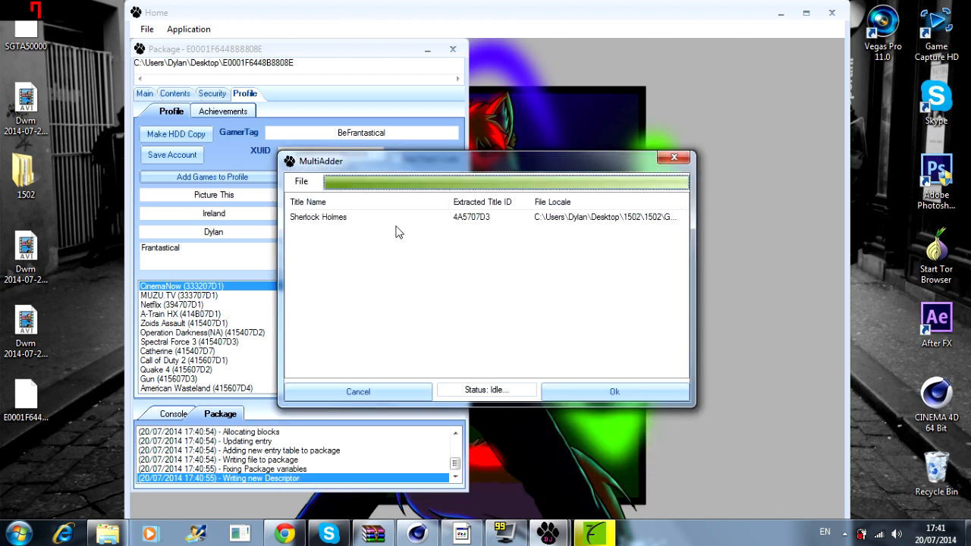
right_click(319, 216)
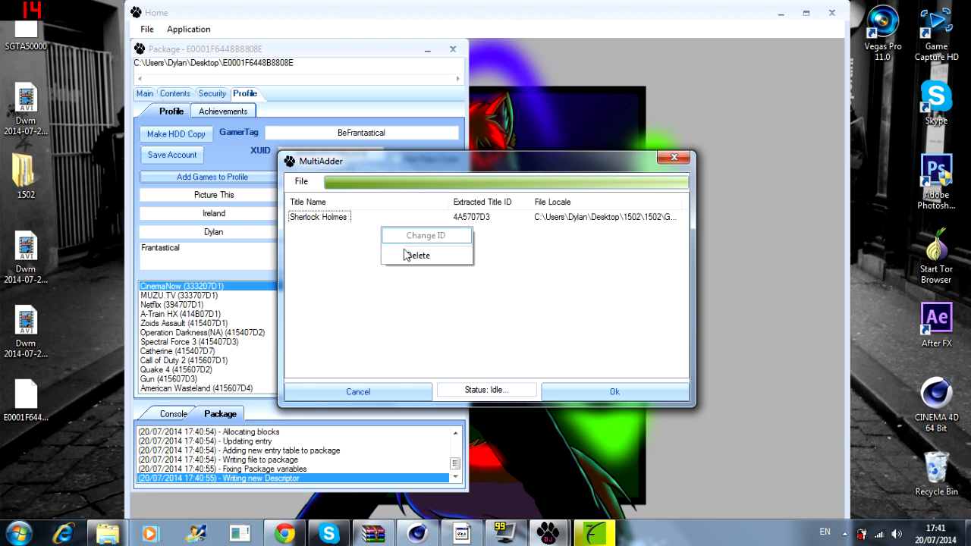
click(302, 182)
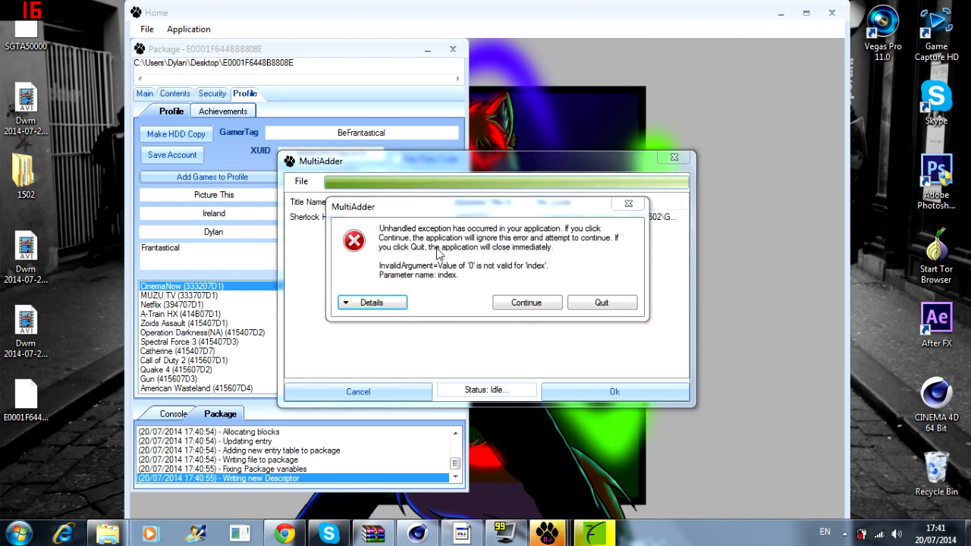
click(525, 301)
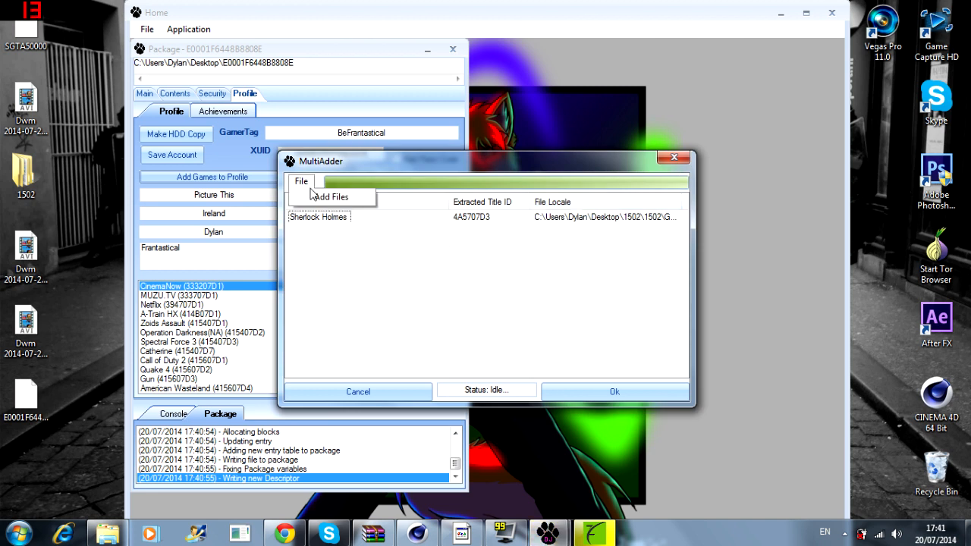
- Add the 5841084C.gpd (Centipede & Millipede) file to the MultiAdder queue
click(331, 197)
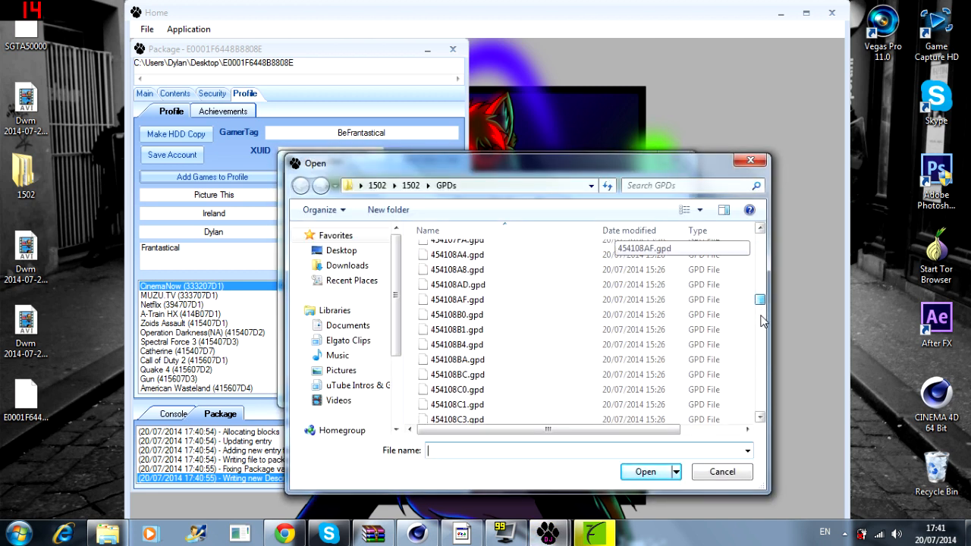
click(458, 373)
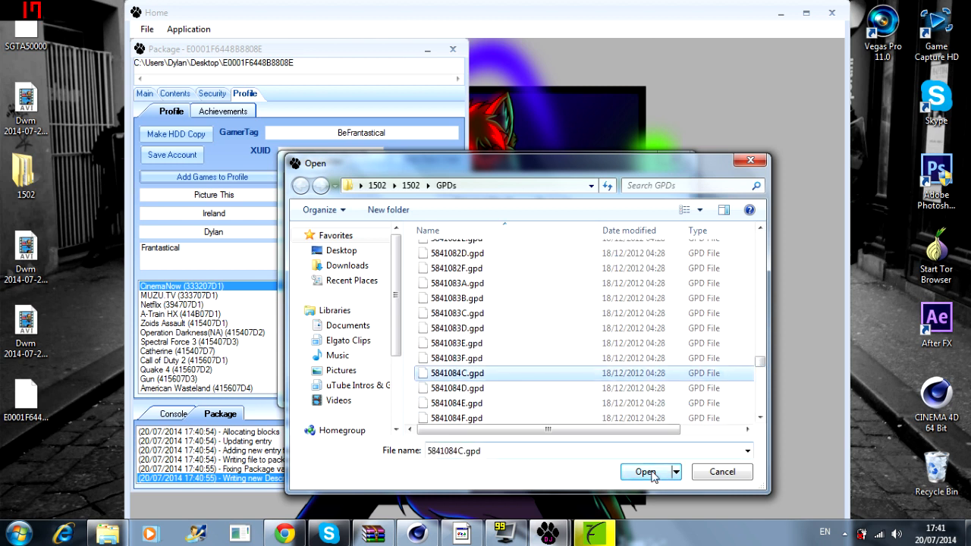
click(643, 472)
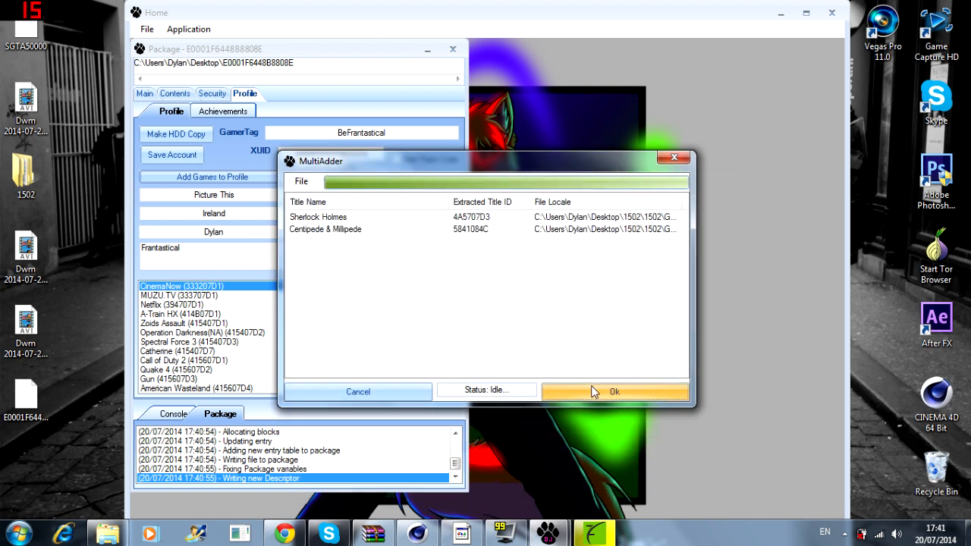
- Add the queued games to the profile, Unlock ALL achievements, and view the unlocked achievements
click(614, 392)
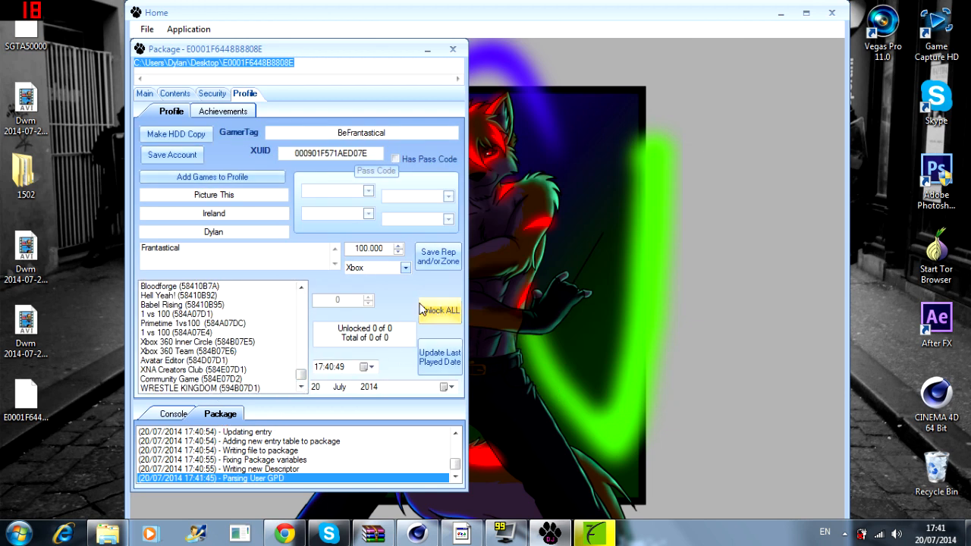
mouse_move(285, 382)
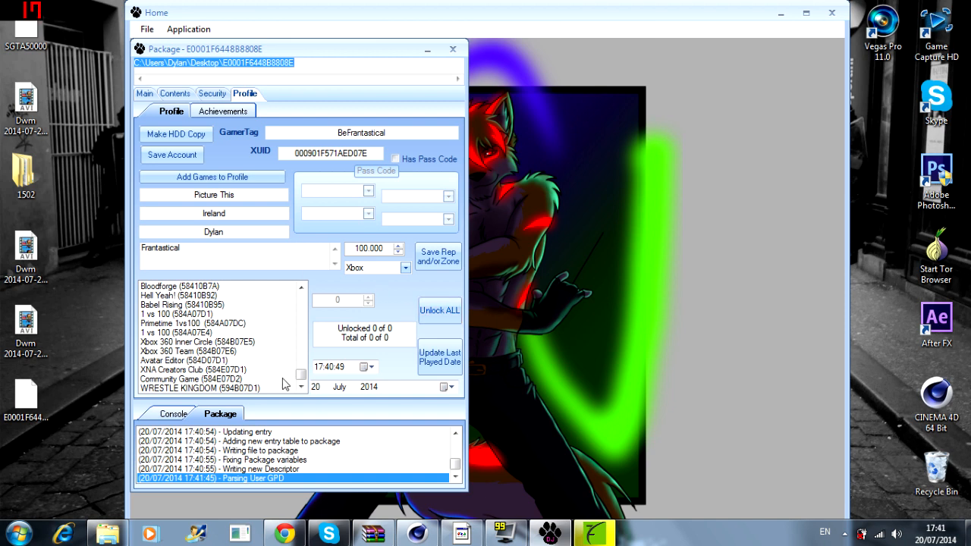
scroll(down, 3)
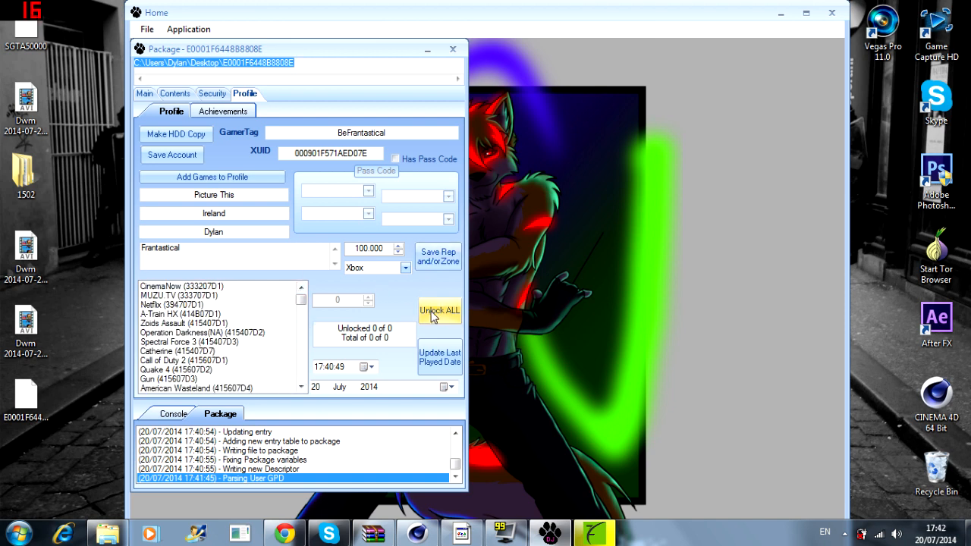
click(223, 111)
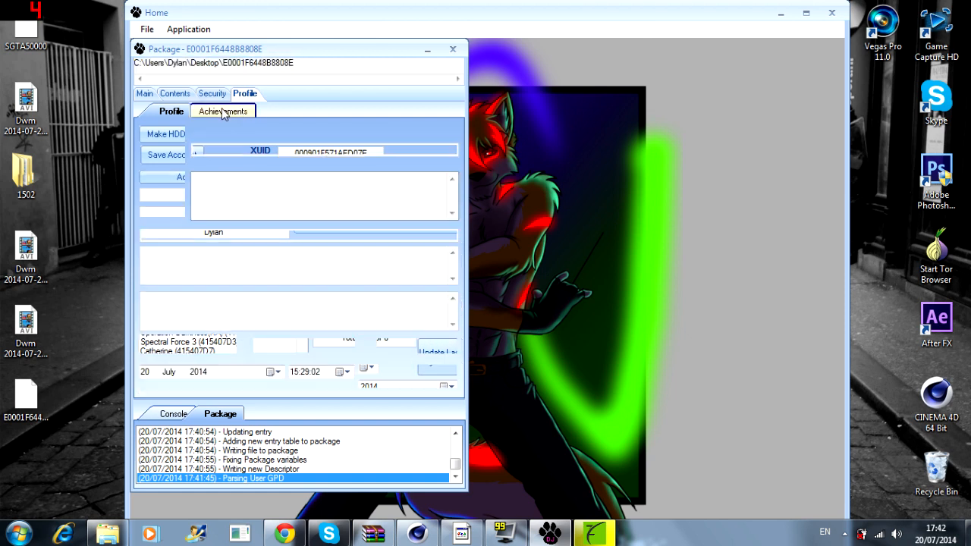
click(223, 111)
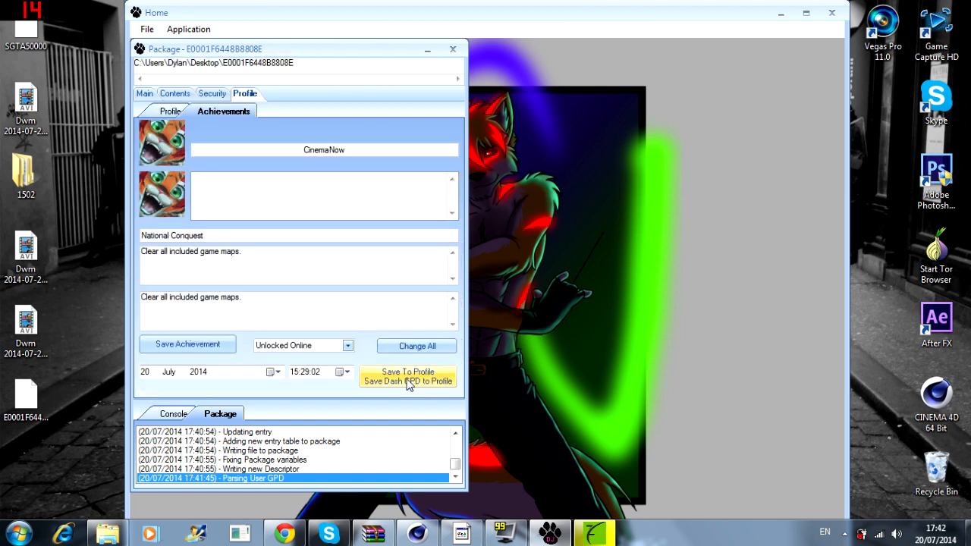